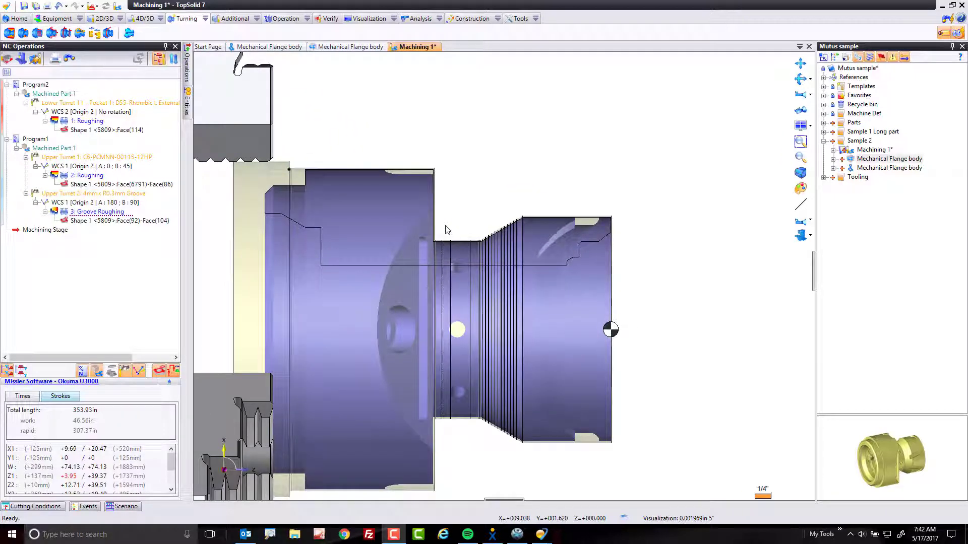
Start a Turning > Finishing operation from the groove face's context menu.
left_click(501, 253)
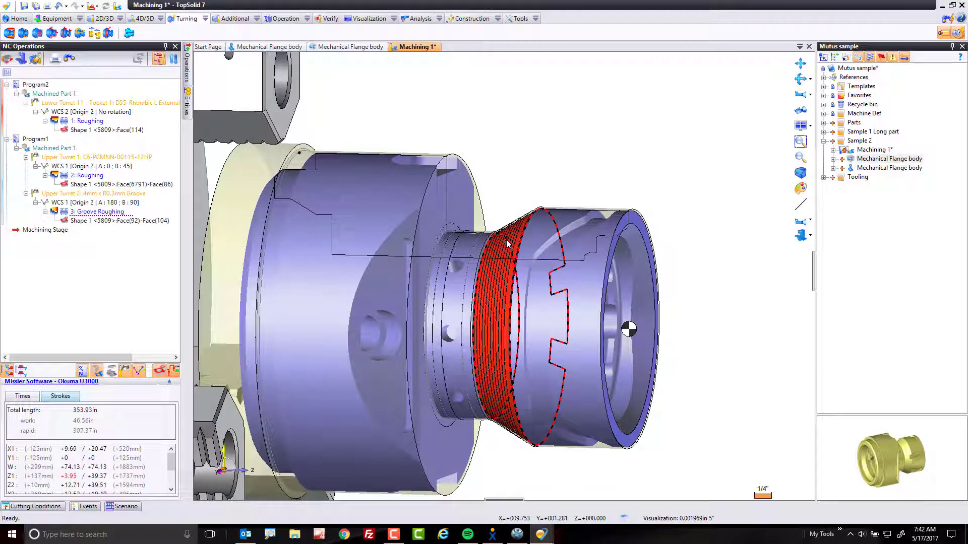
right_click(506, 244)
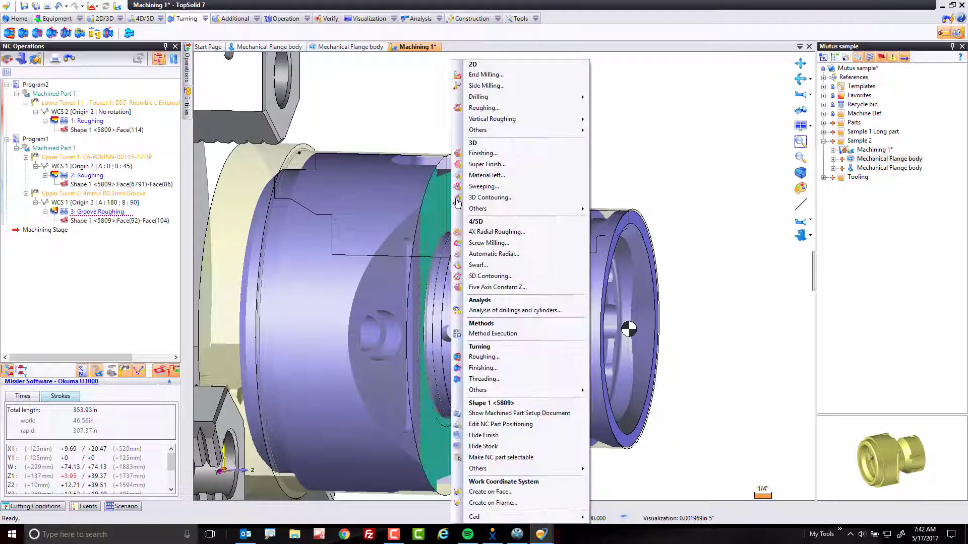
mouse_move(485, 357)
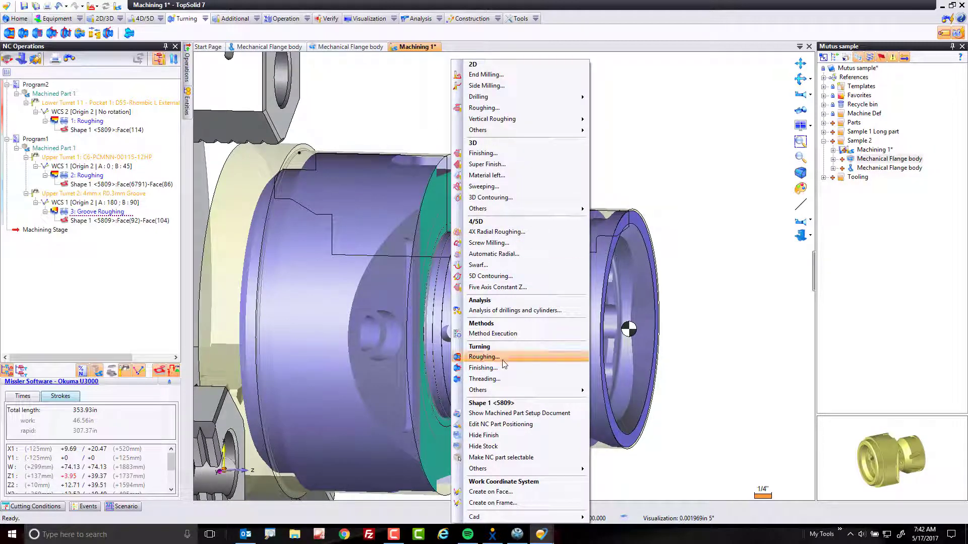
left_click(483, 357)
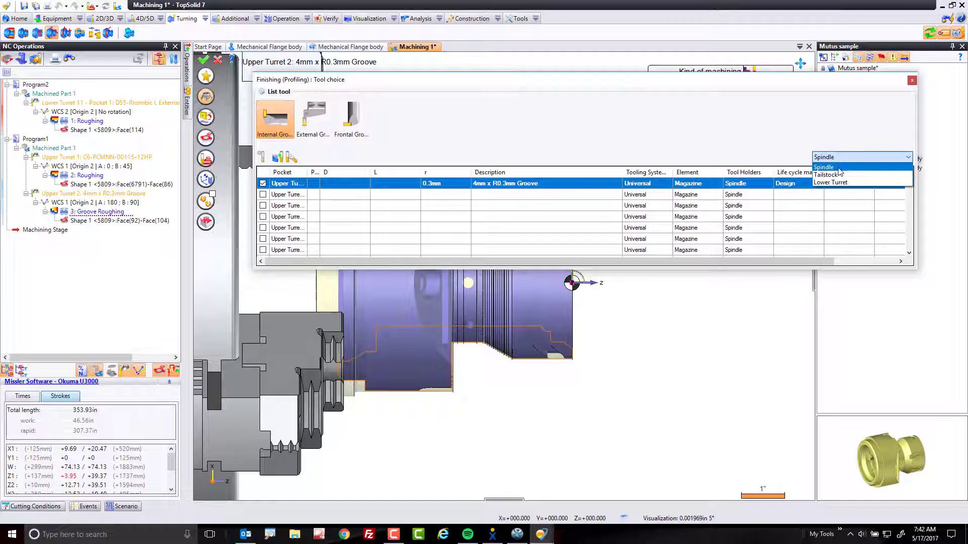
Filter to the Lower Turret and choose the L-Rectangular External Groove tool.
left_click(830, 183)
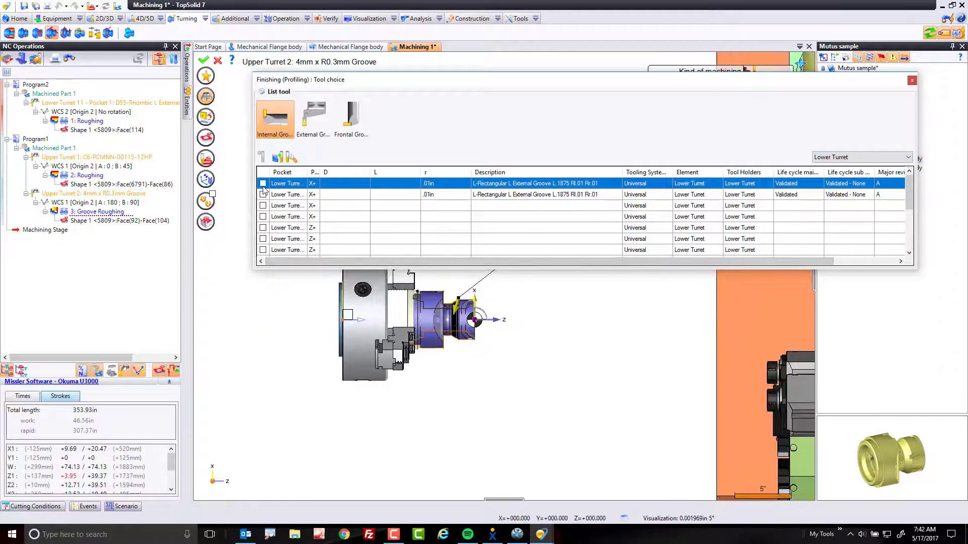
left_click(263, 183)
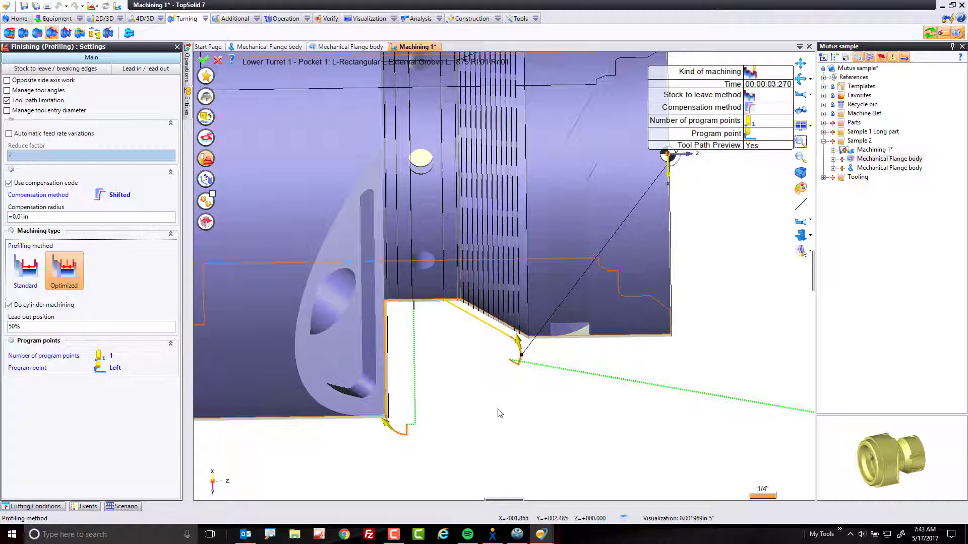
mouse_move(412, 399)
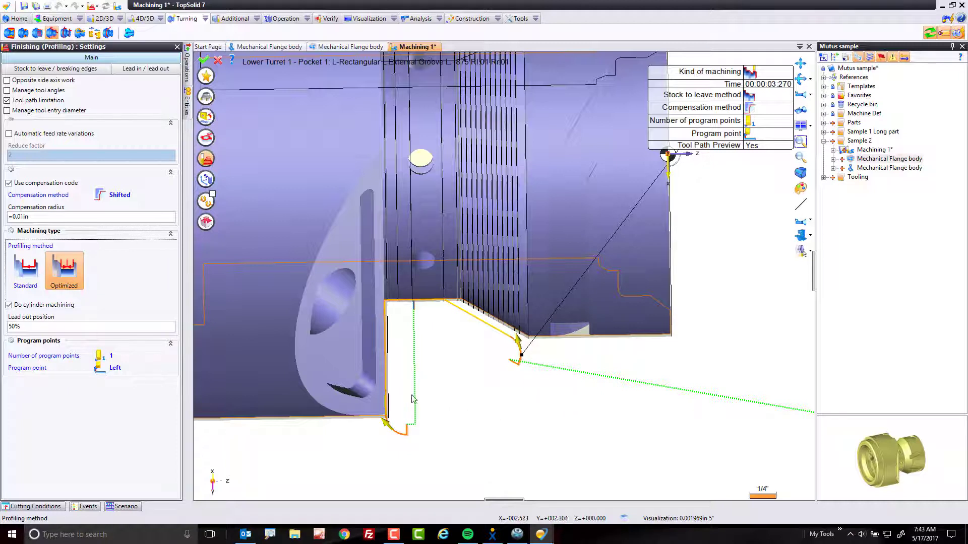
mouse_move(162, 246)
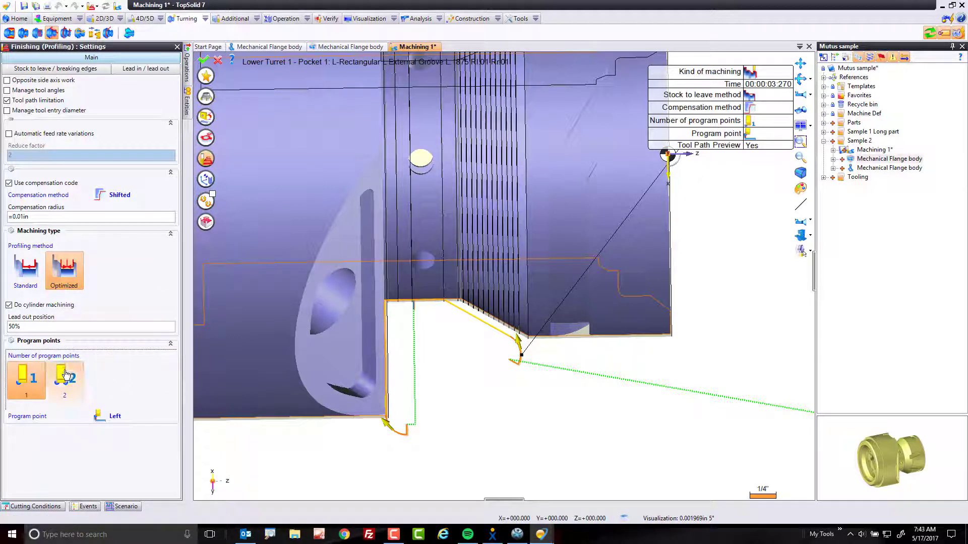
Set Number of program points to 2 in the Finishing (Profiling) settings.
left_click(65, 380)
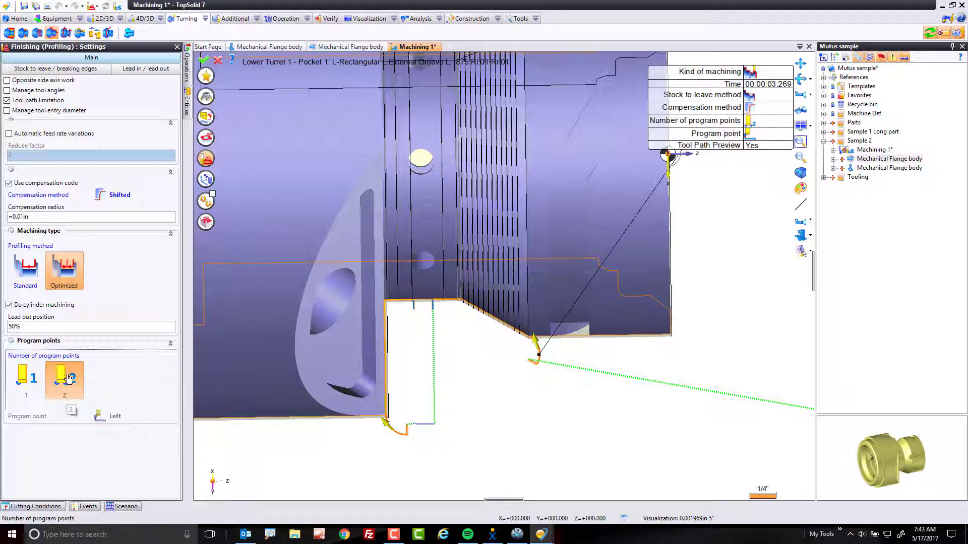
left_click(64, 379)
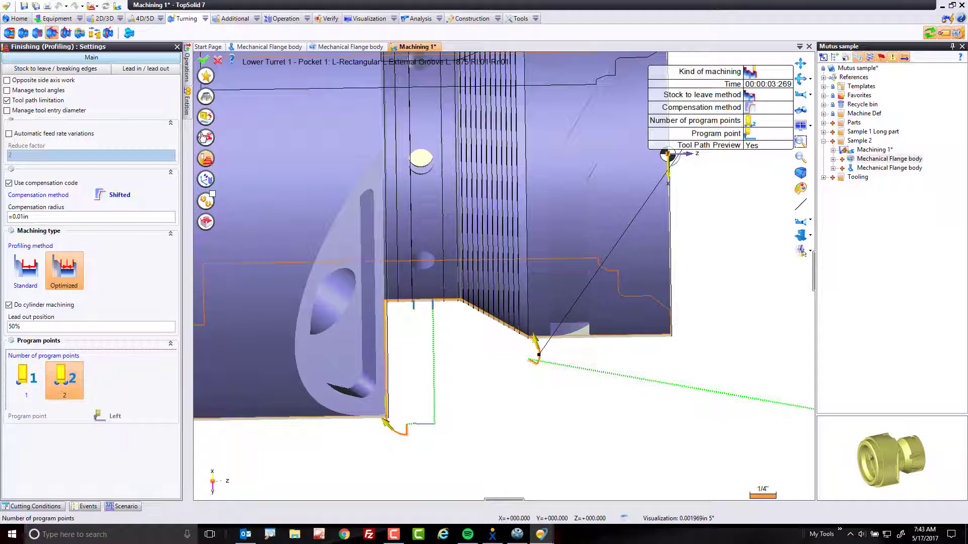
left_click(35, 506)
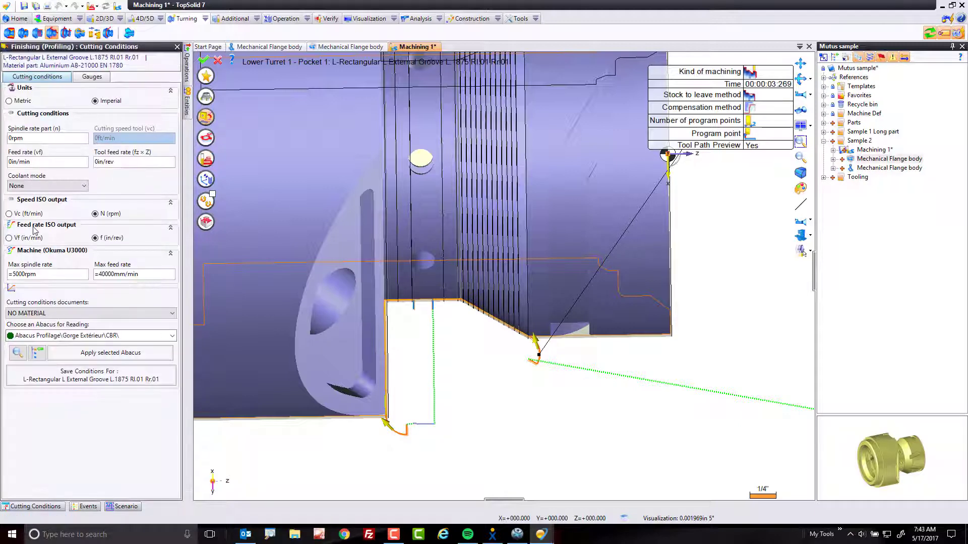
Set Vc (ft/min) cutting speed 80 and ISO max spindle rate 4000 rpm.
left_click(9, 214)
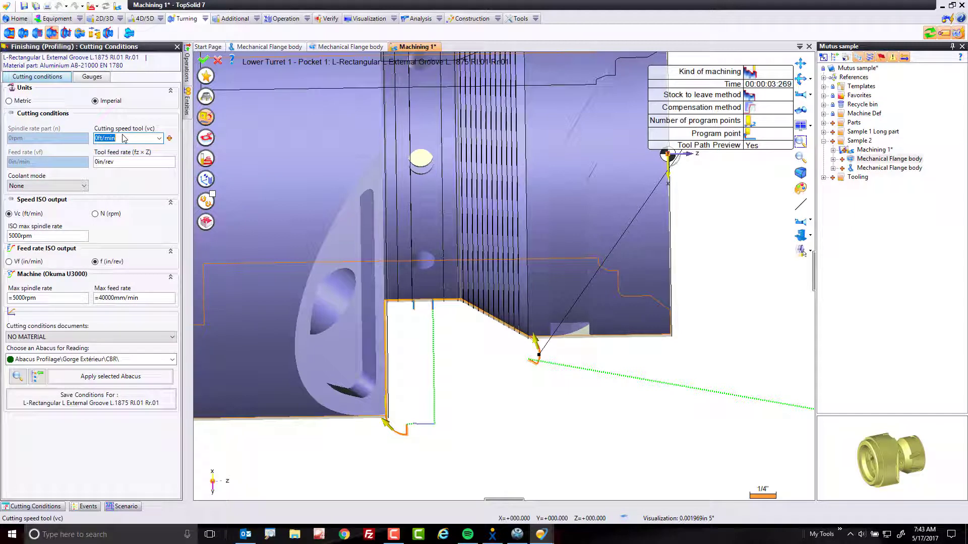
type("80")
left_click(134, 161)
type(".005")
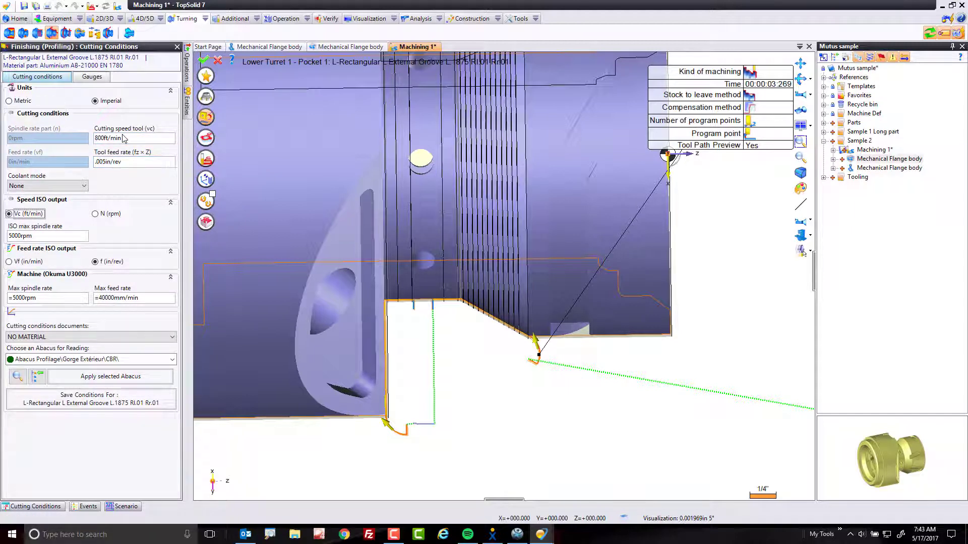
left_click(43, 236)
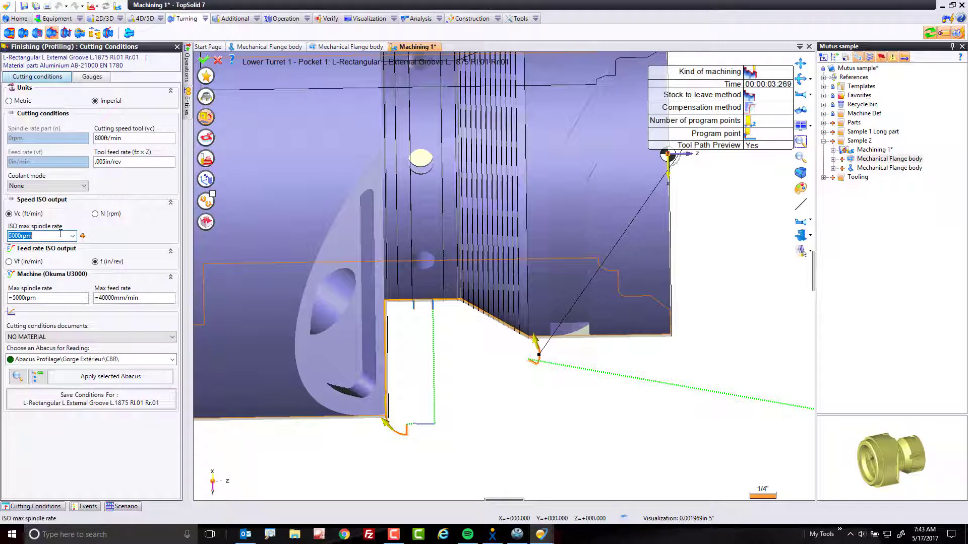
type("4000")
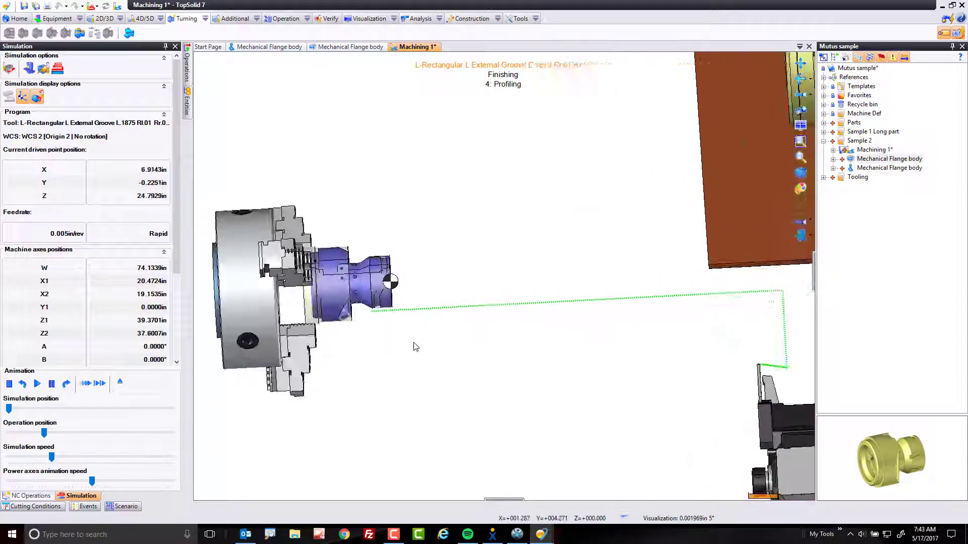
Validate the profiling operation and launch its simulation.
left_click(36, 384)
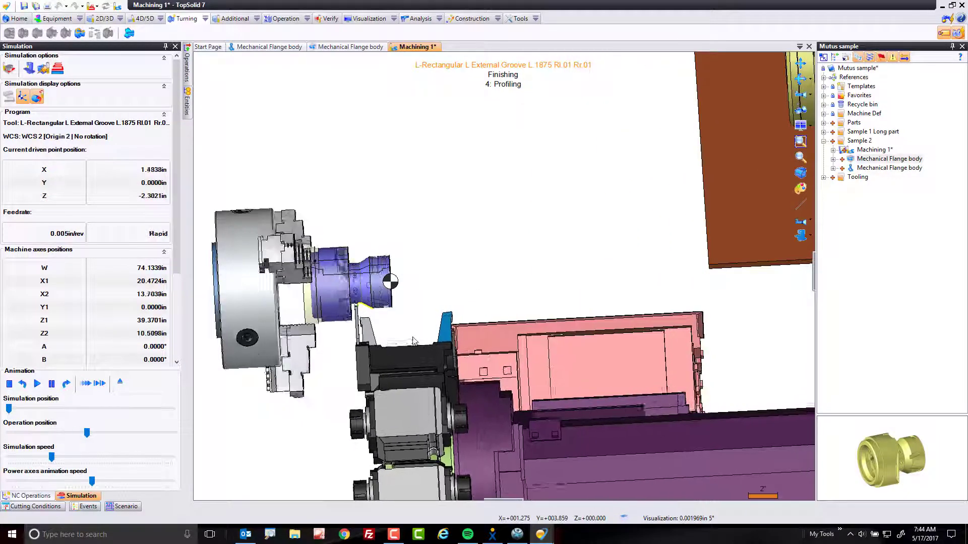